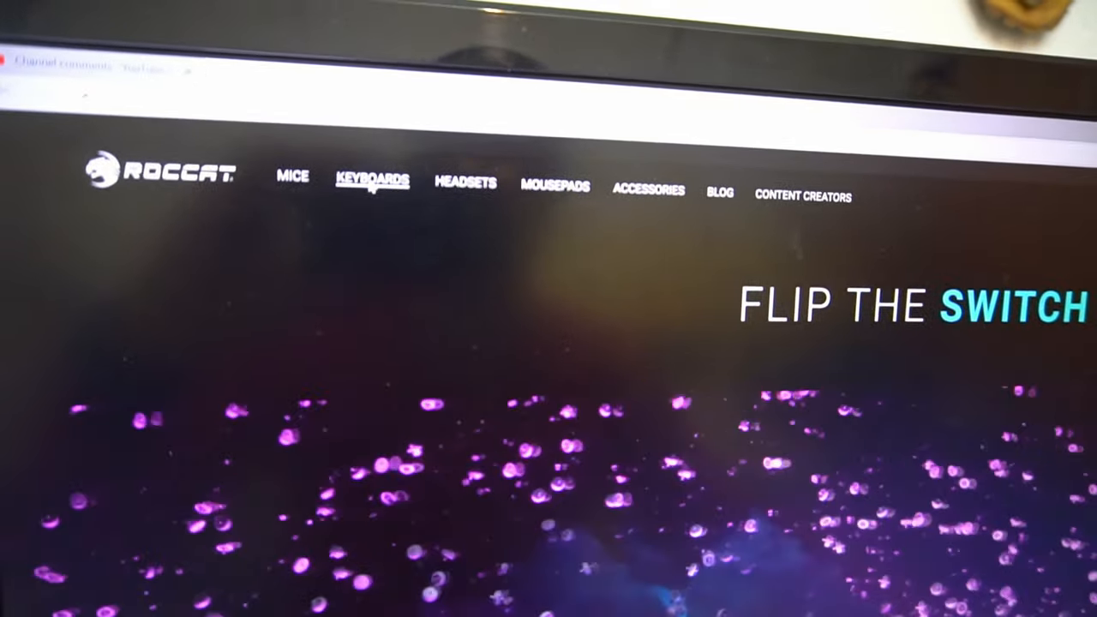
- Browse to the KEYBOARDS section of the ROCCAT website
left_click(372, 180)
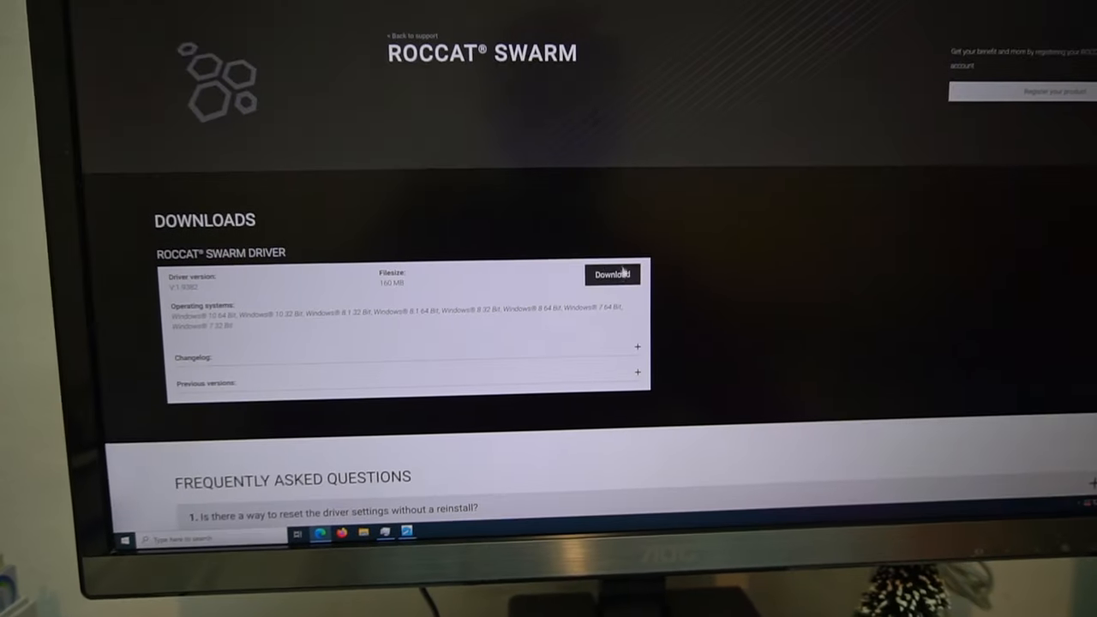
- Download the ROCCAT Swarm Driver from the Swarm support page
left_click(612, 274)
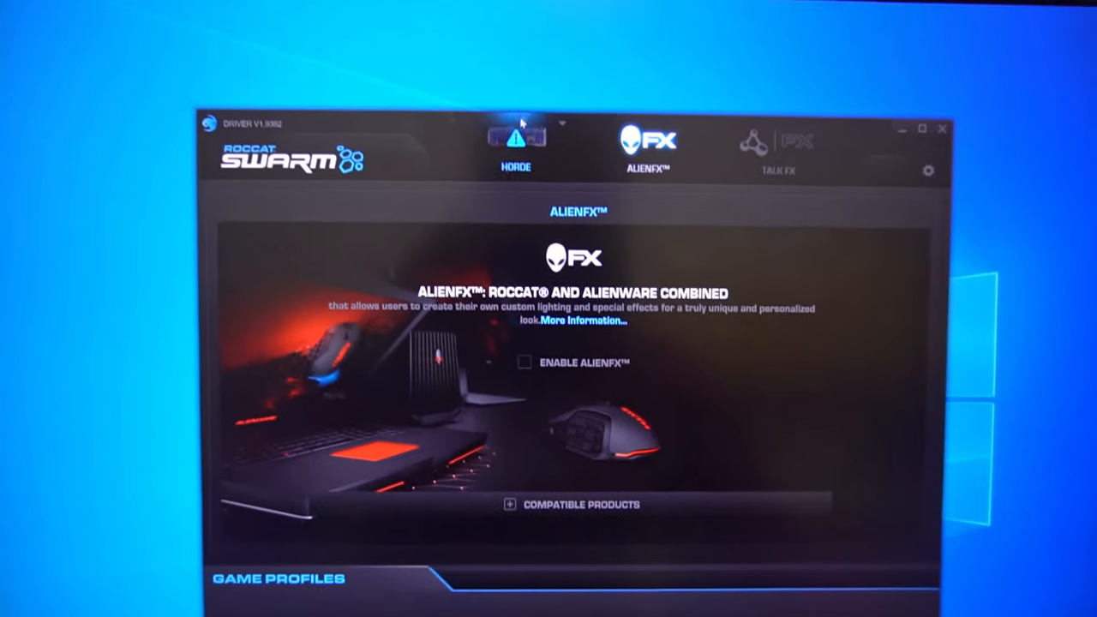
- Search for updates in Swarm's General settings and install version 1.9383
left_click(515, 137)
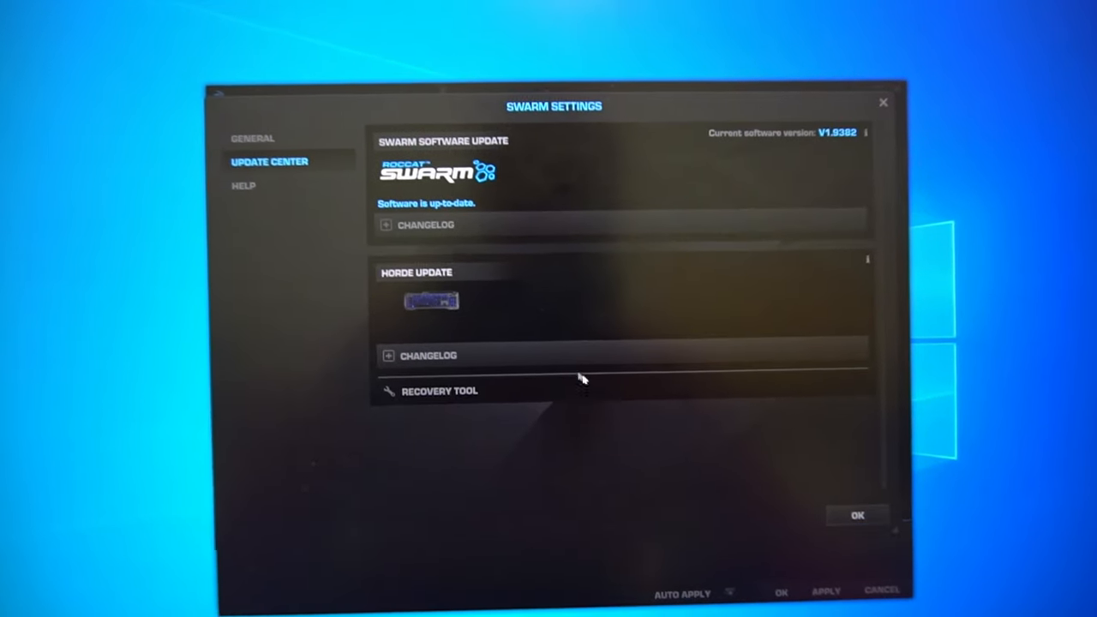
left_click(252, 138)
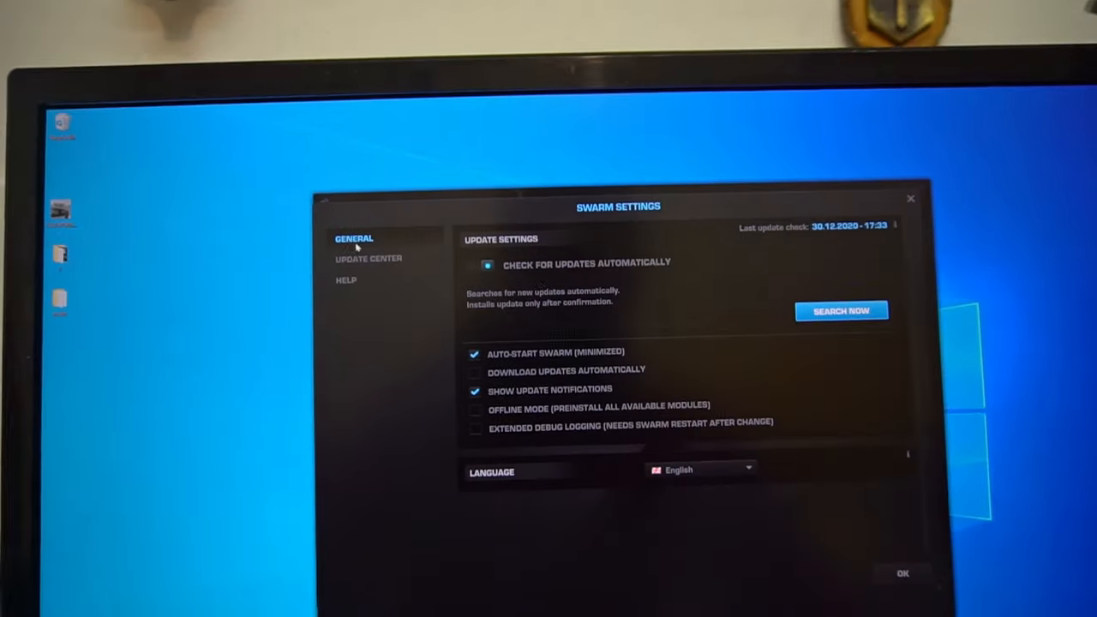
left_click(841, 311)
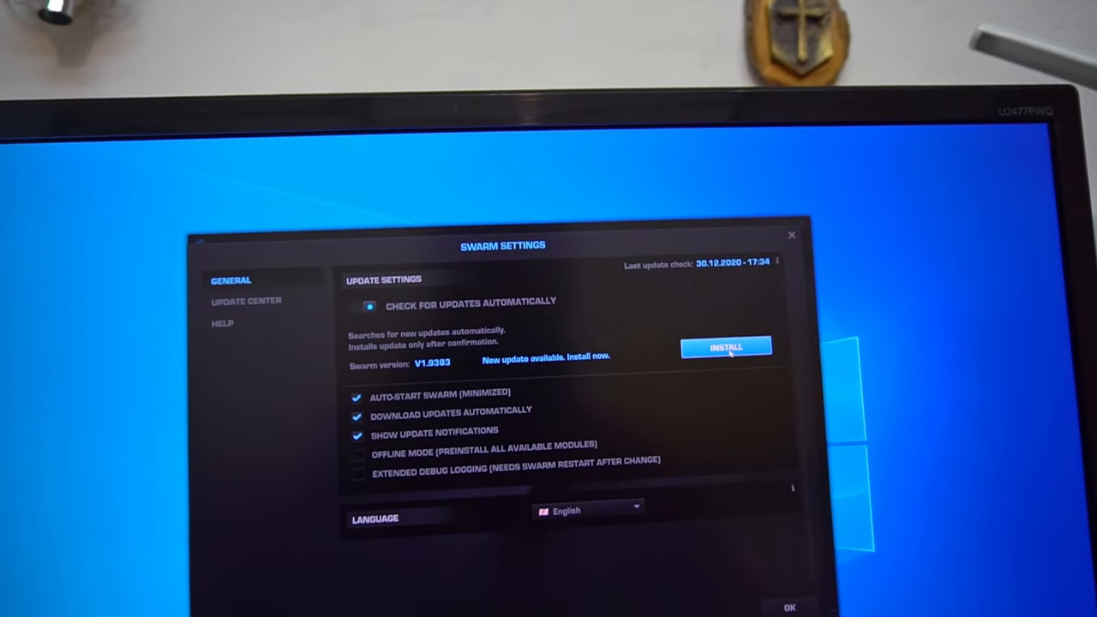
left_click(726, 346)
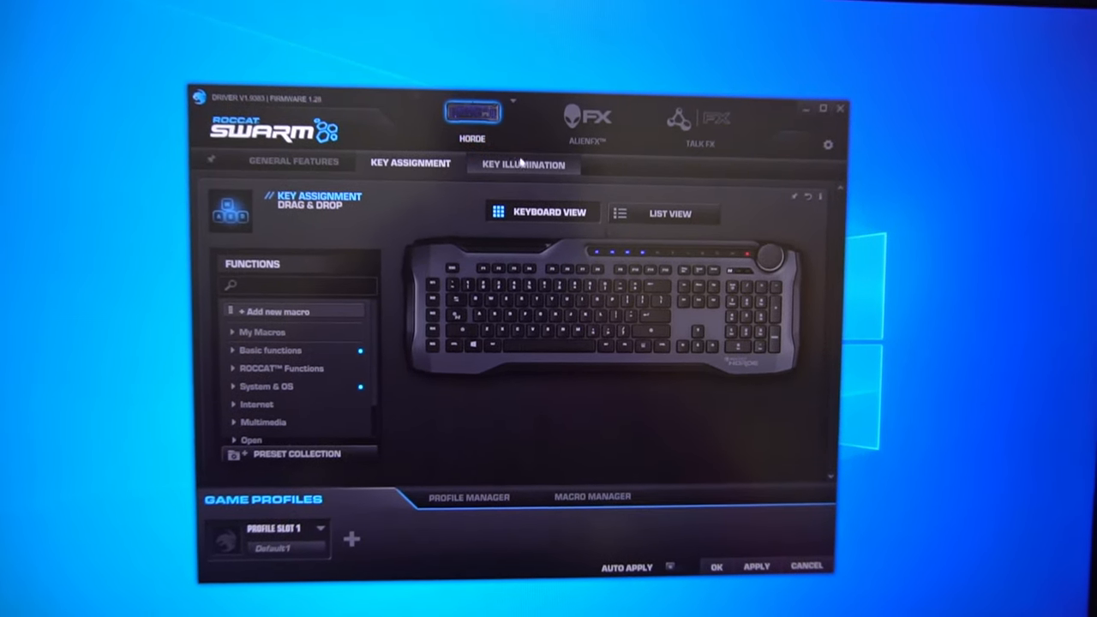
- Choose the Heartbeat effect under the Horde keyboard's Key Illumination settings
left_click(522, 165)
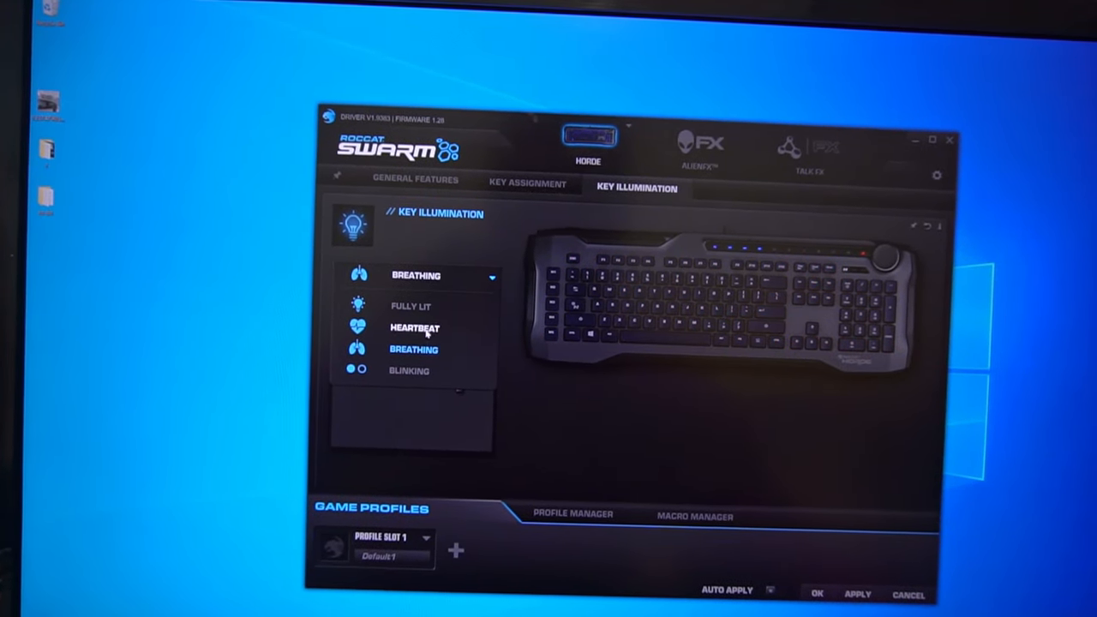
left_click(414, 327)
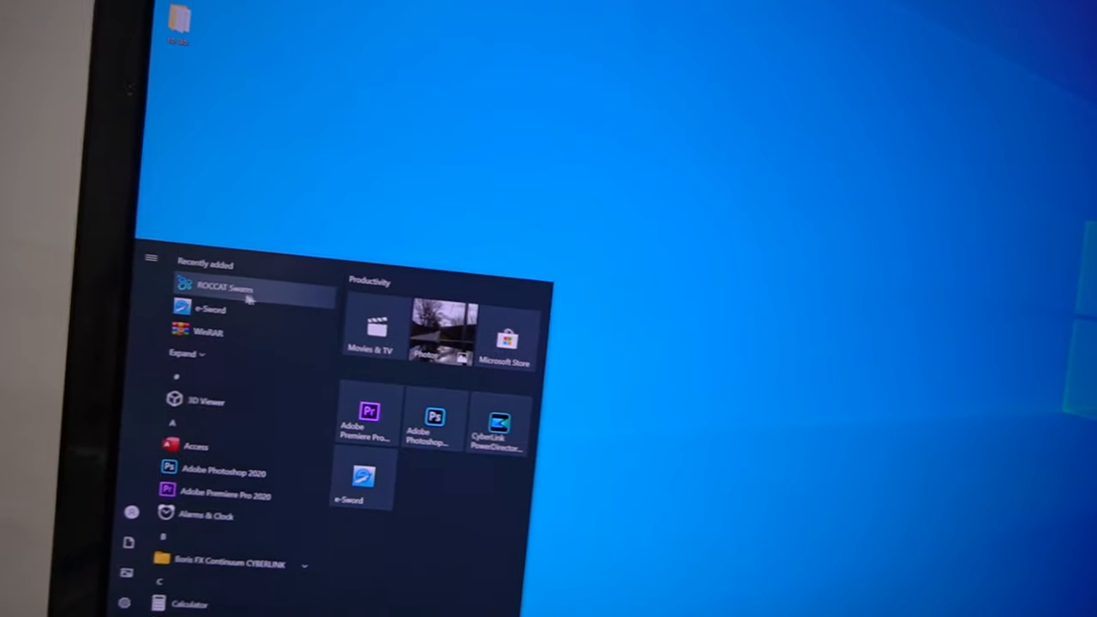
- Relaunch Swarm and record A, D, Enter into the notepad macro
left_click(226, 288)
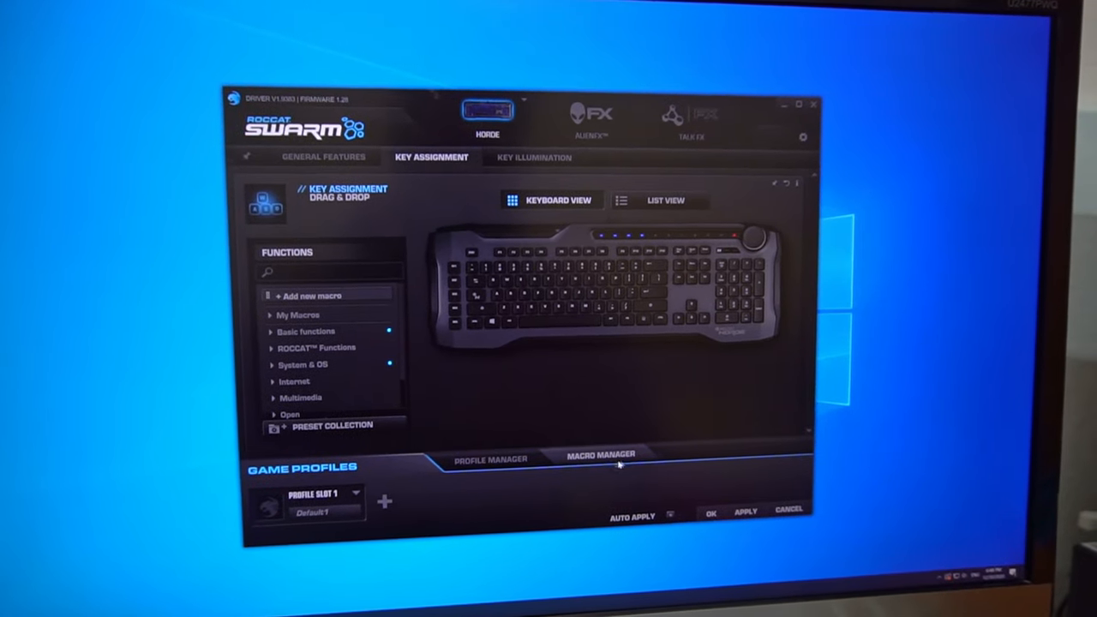
left_click(599, 453)
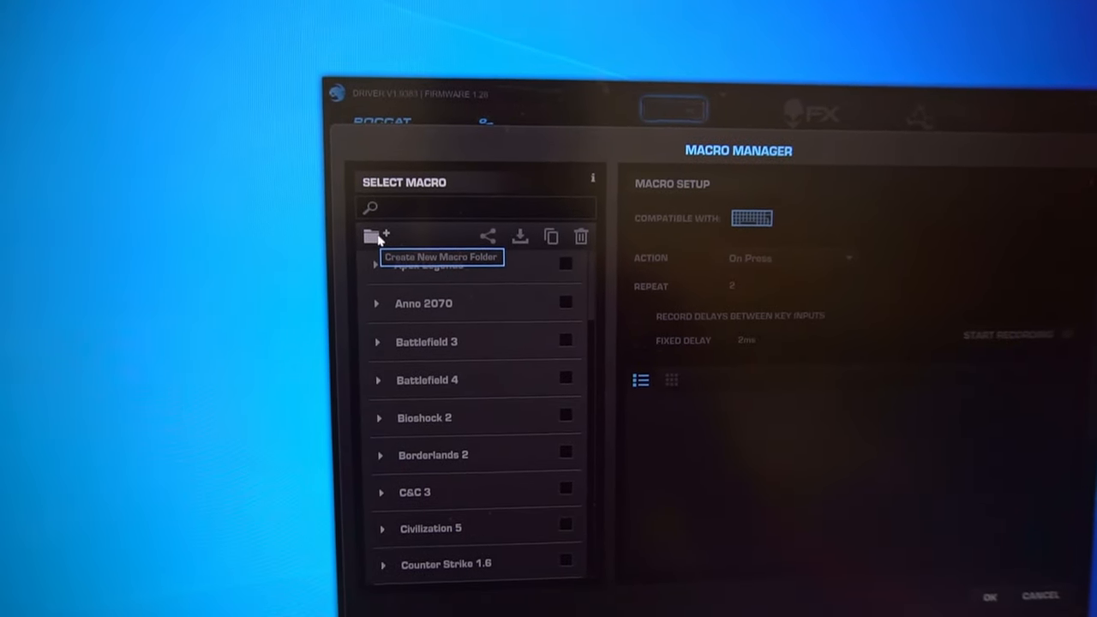
left_click(370, 235)
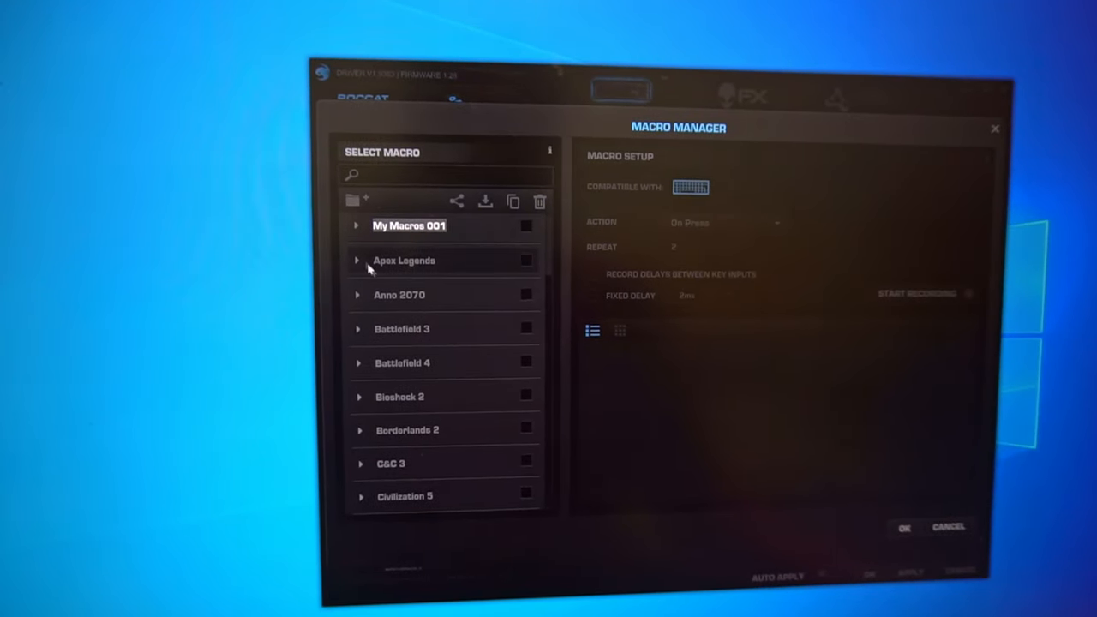
left_click(357, 225)
type("notepad")
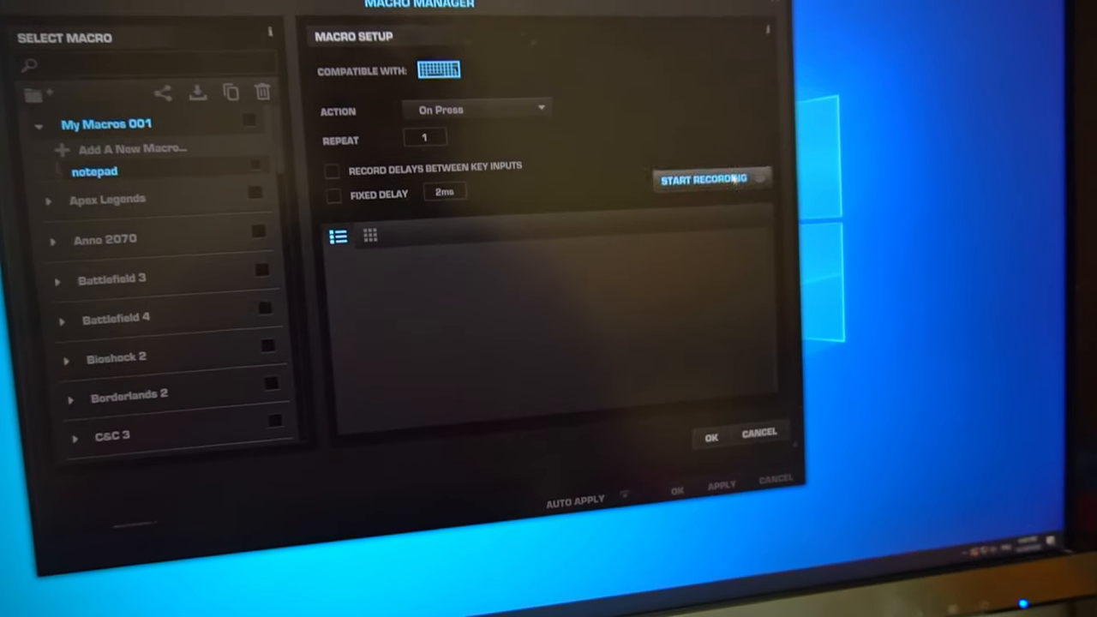
left_click(704, 178)
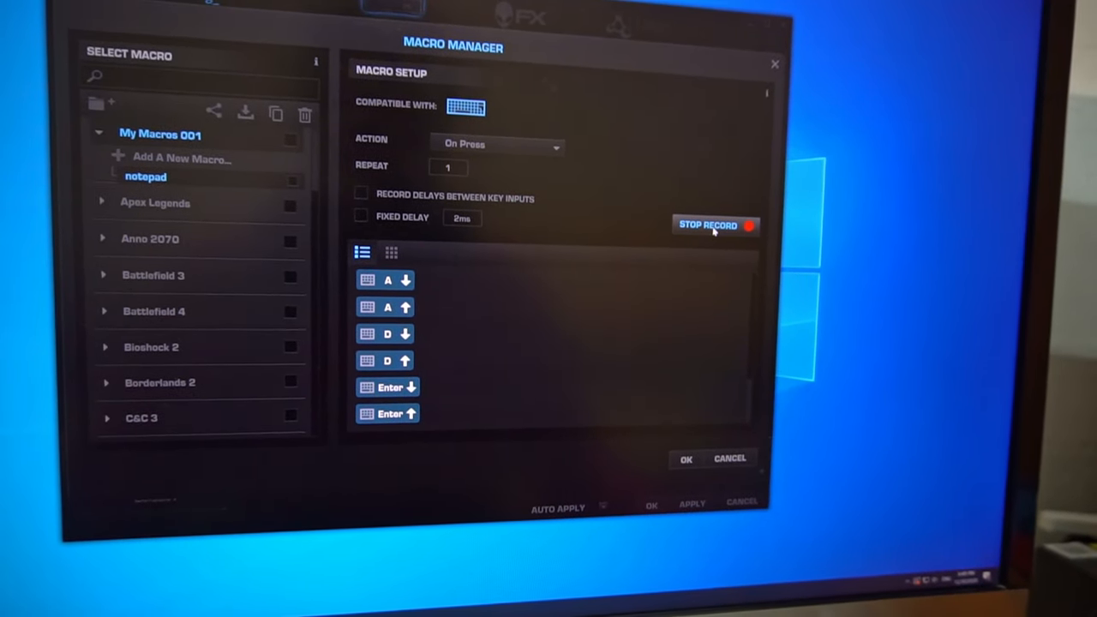
left_click(715, 225)
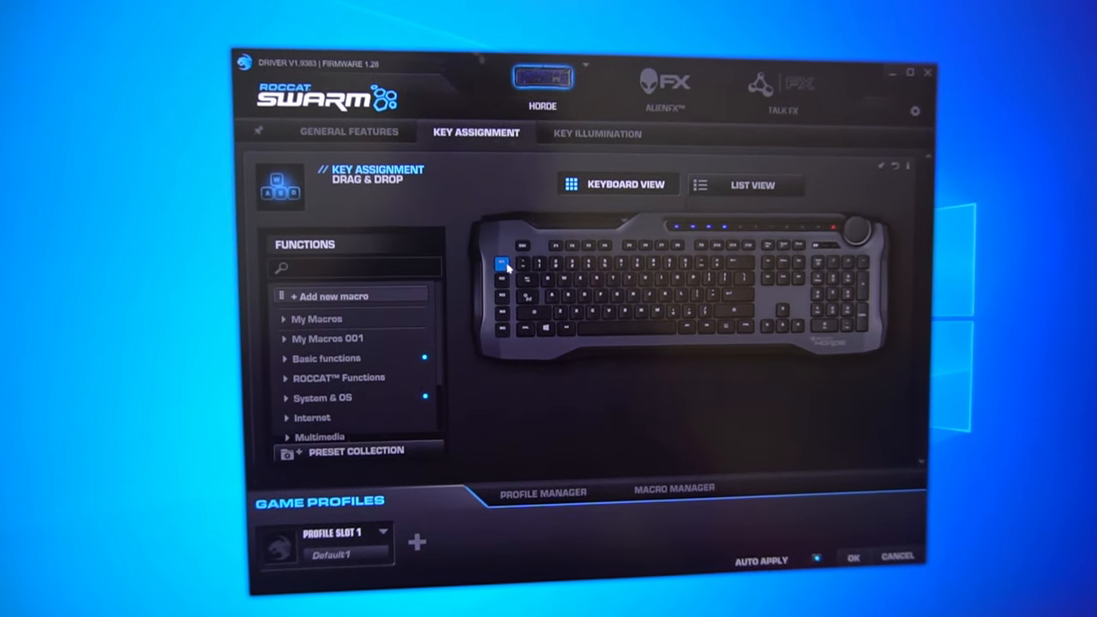
- Assign the notepad macro from My Macros 001 to M1 and test it
left_click(501, 264)
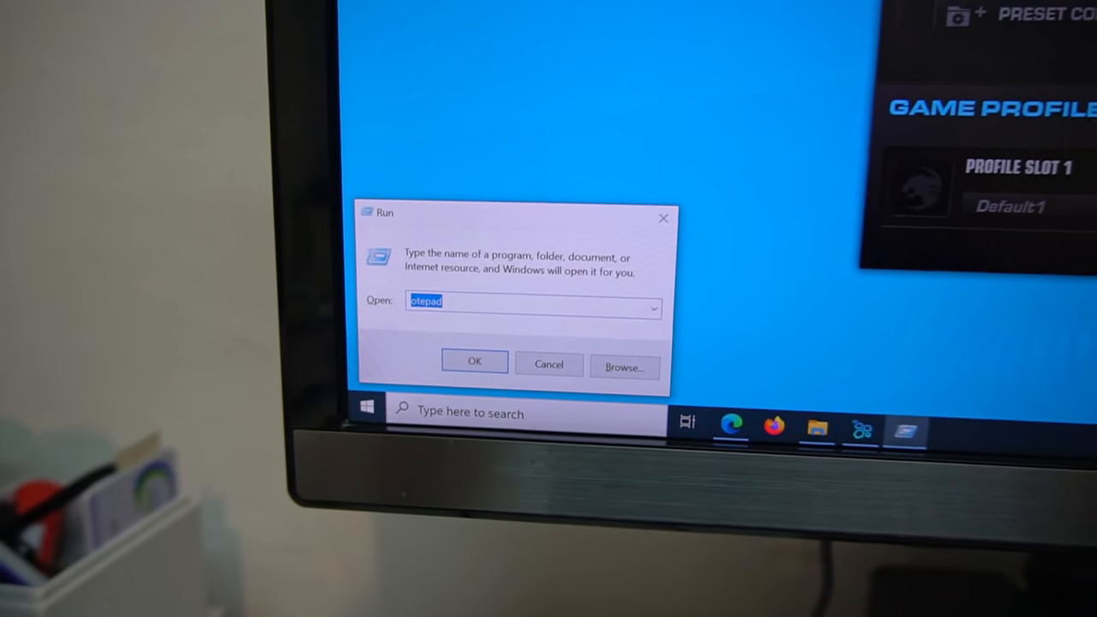
- Cancel the test Run dialog and expand My Macros 001 in Macro Manager
left_click(474, 361)
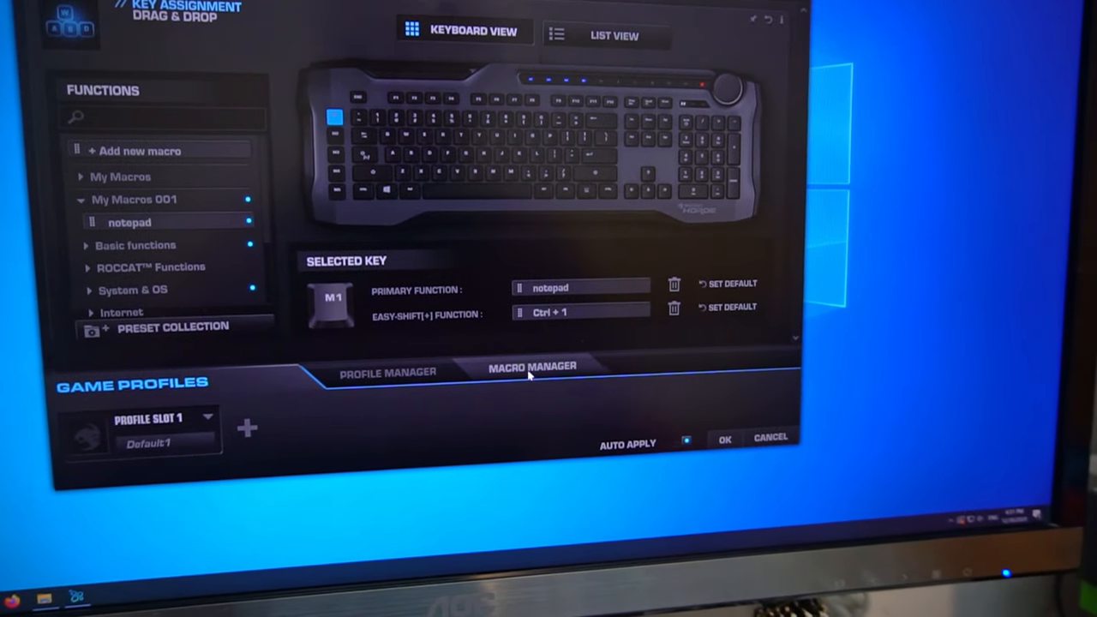
left_click(531, 367)
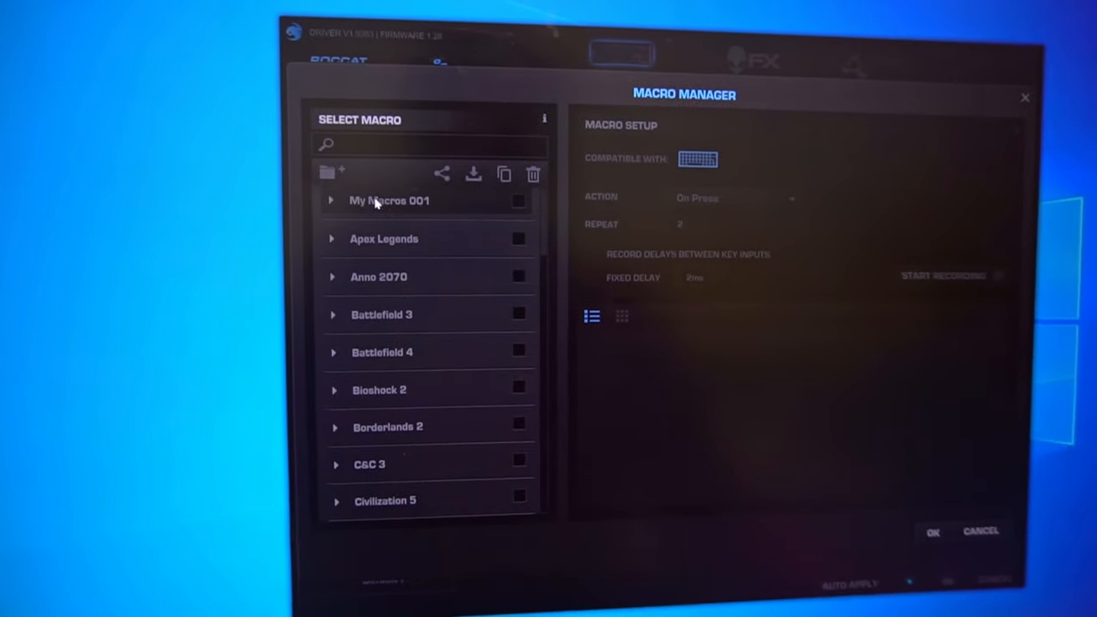
left_click(330, 200)
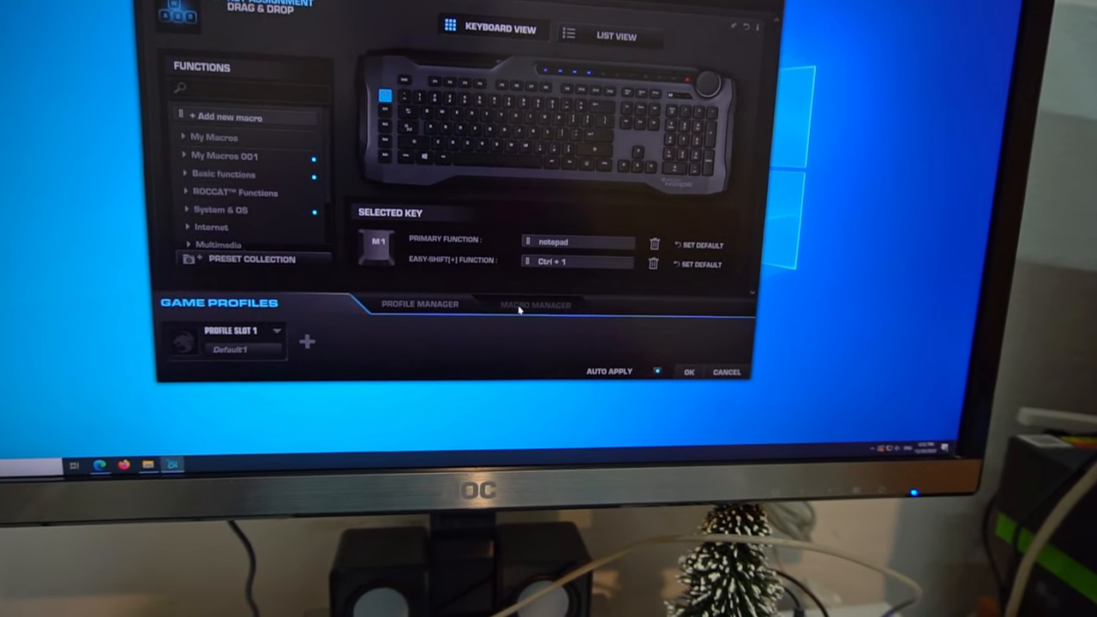
- Record Alt+F4 into a new macro named 'close' in Macro Manager
left_click(534, 304)
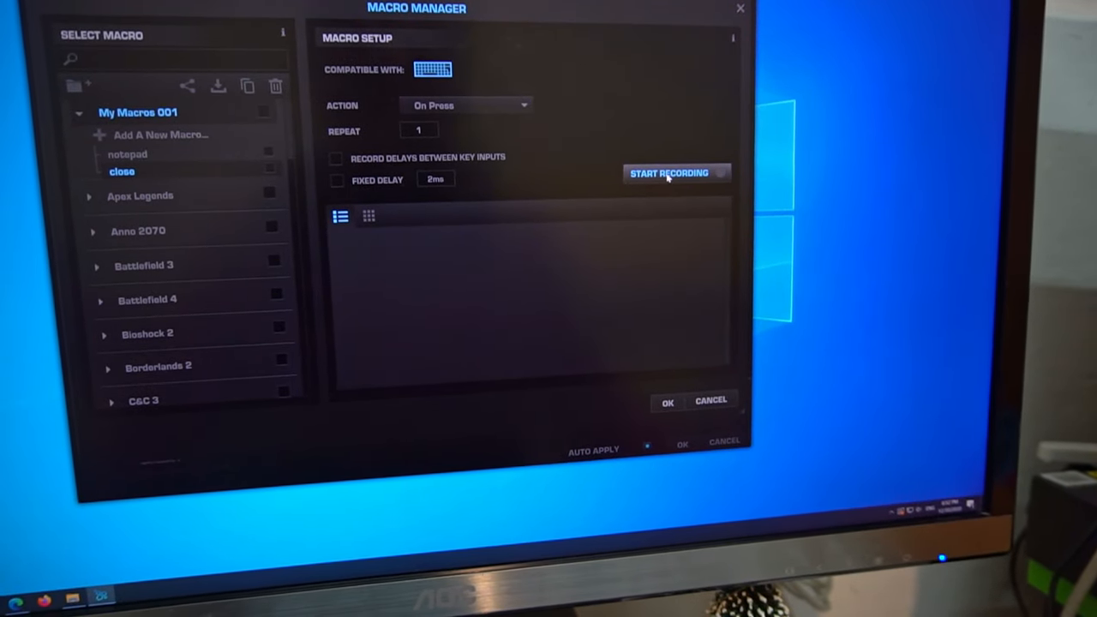
left_click(669, 172)
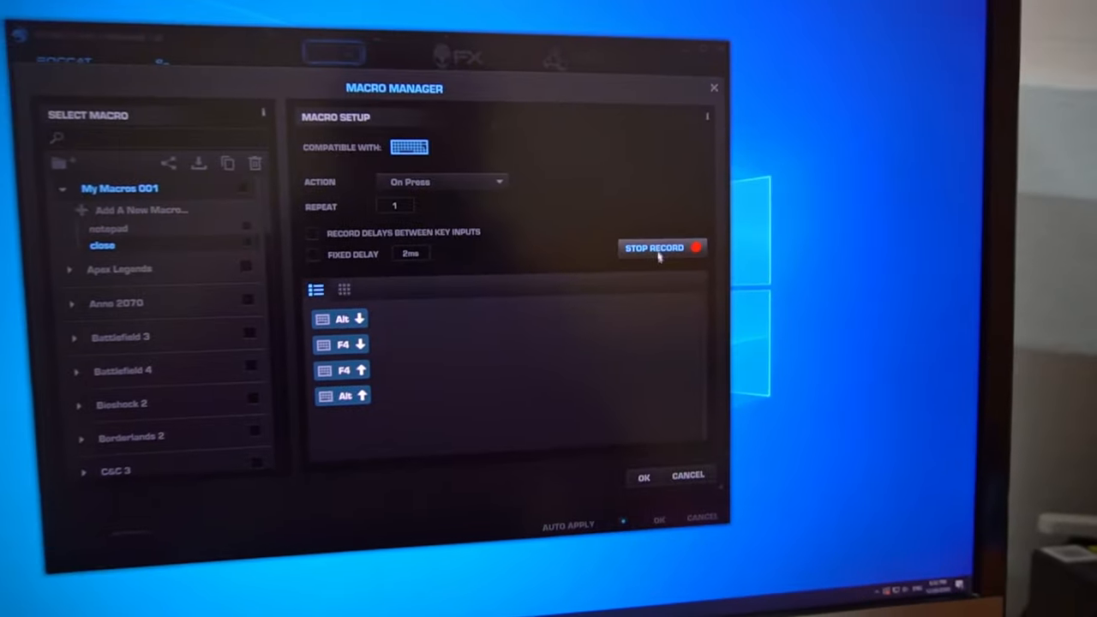
left_click(661, 248)
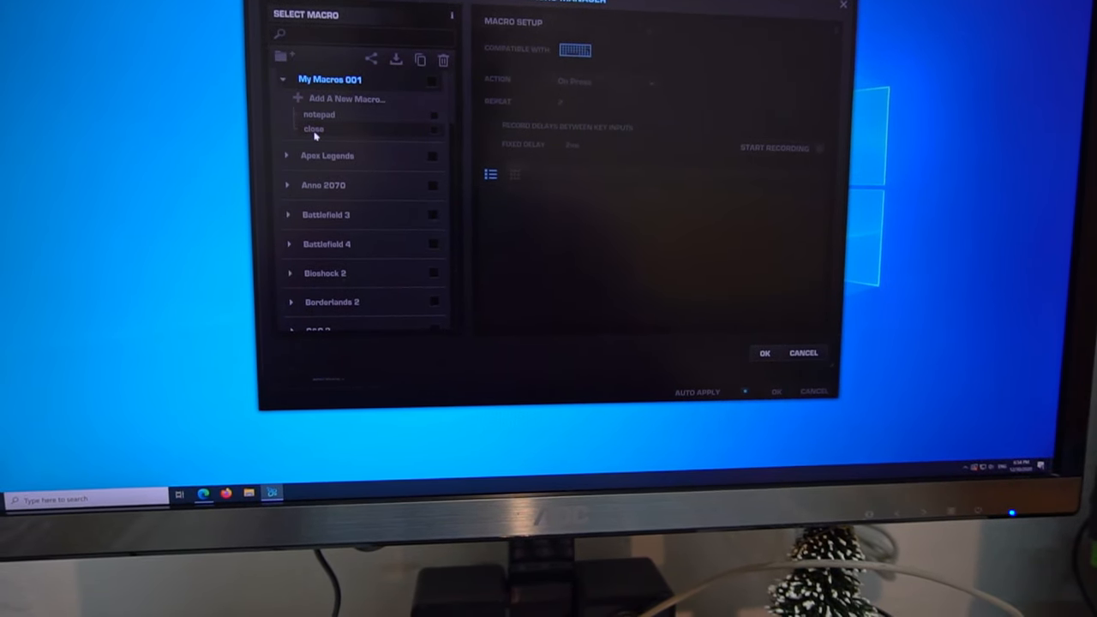
- Select the close macro, then assign System: hibernate to the M3 key
left_click(314, 129)
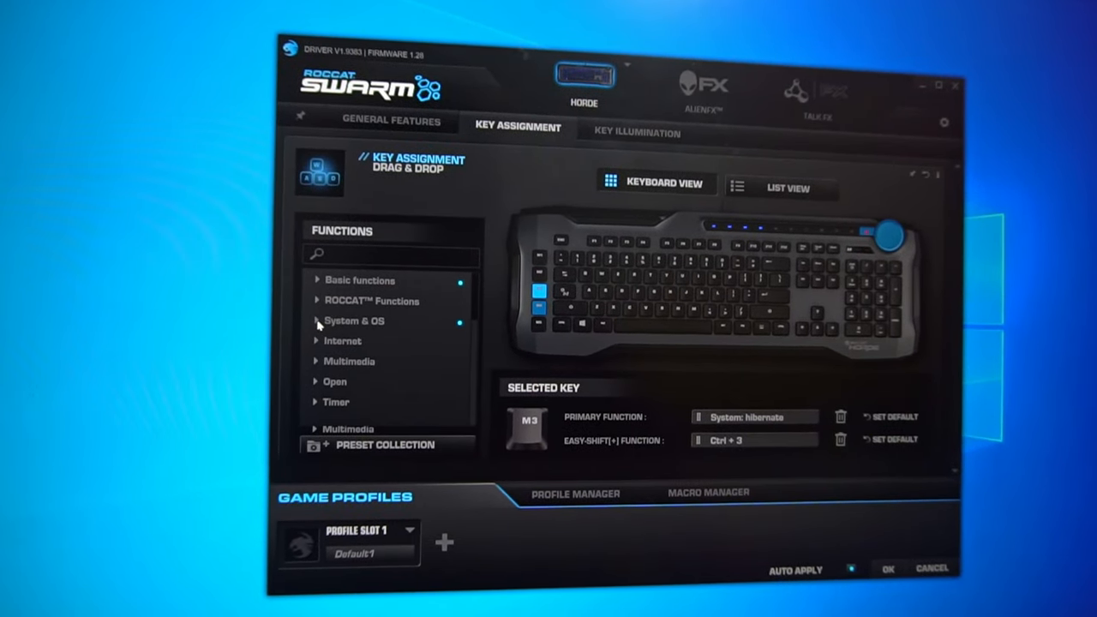
- Expand the System & OS function group to list hibernate, reboot and lock
left_click(317, 321)
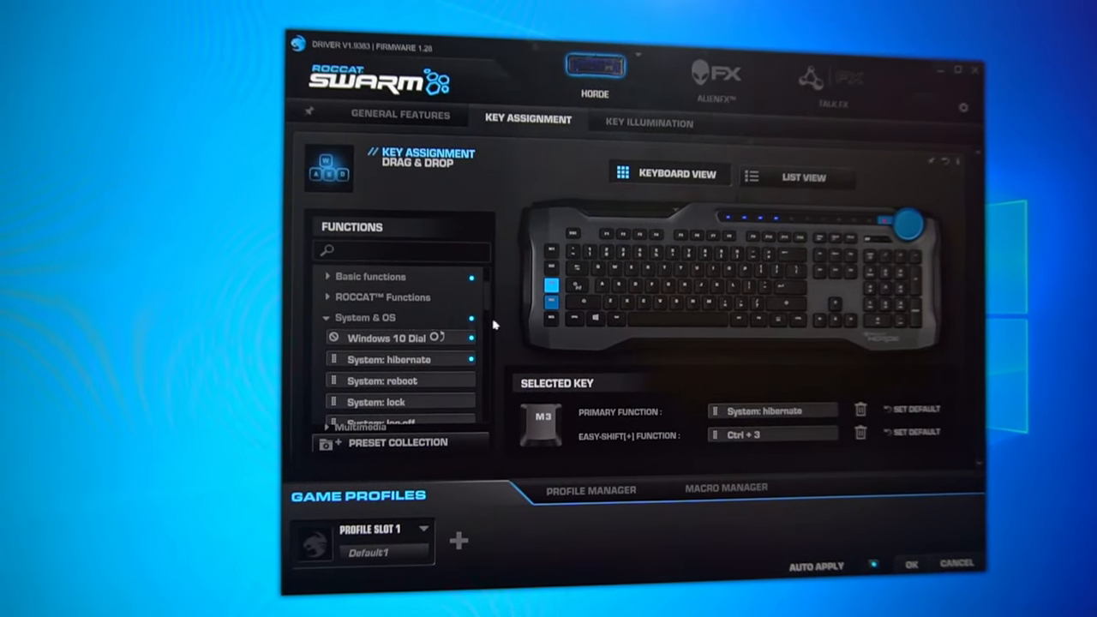